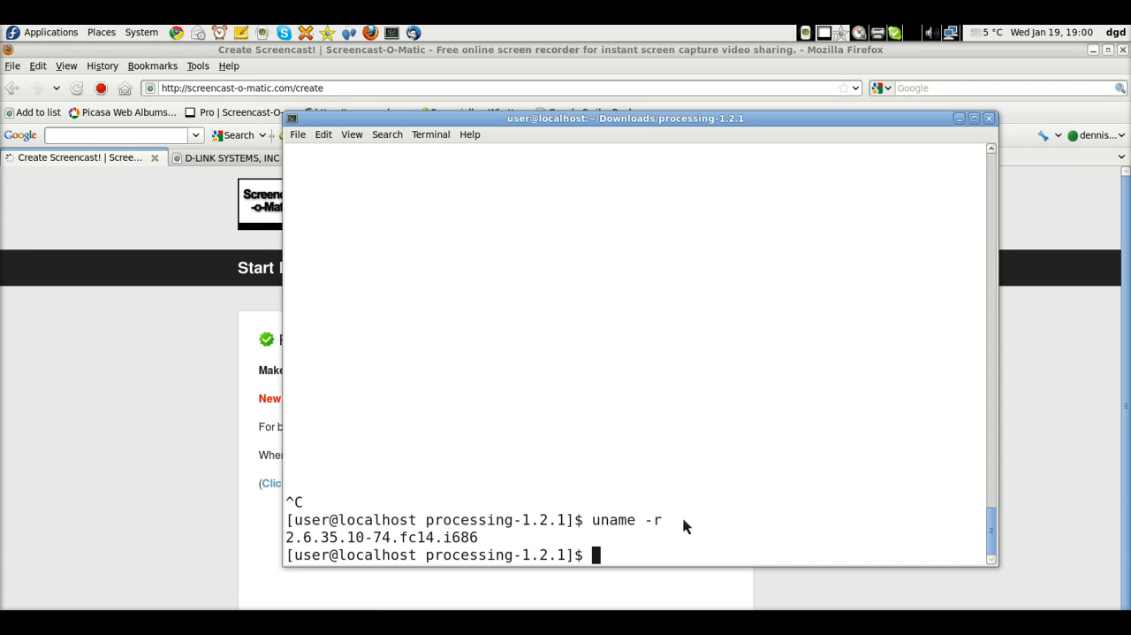
Step: Run ls in the terminal to list the processing-1.2.1 folder contents
{"action": "type", "text": "ls"}
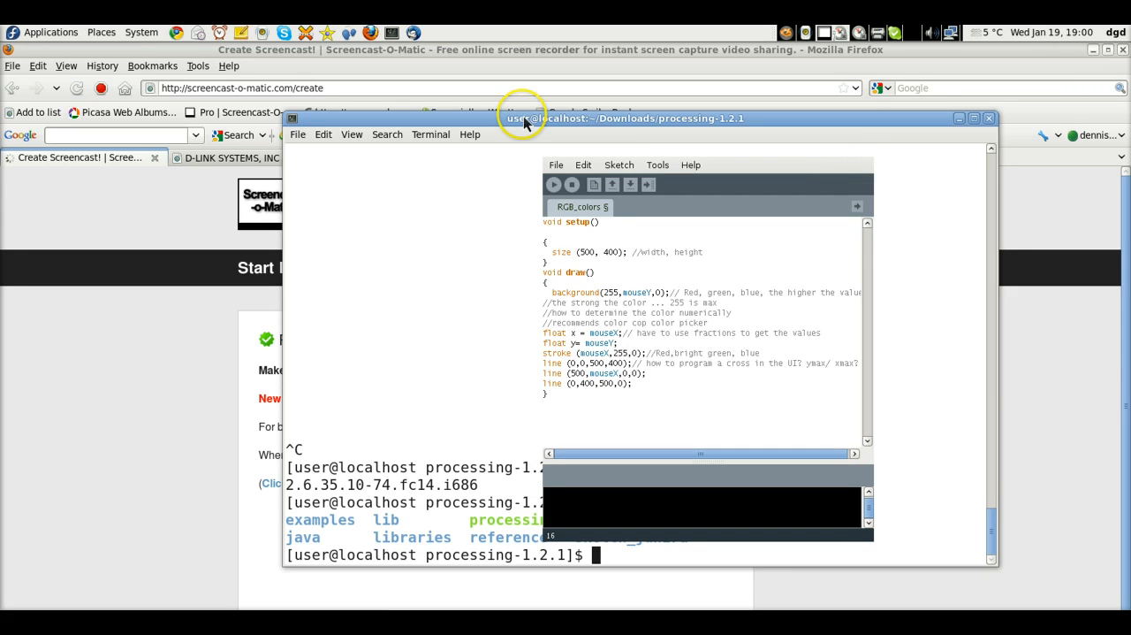
Step: Launch System Monitor, landing on the System summary for localhost.localdomain
{"action": "left_click", "coordinate": [142, 32]}
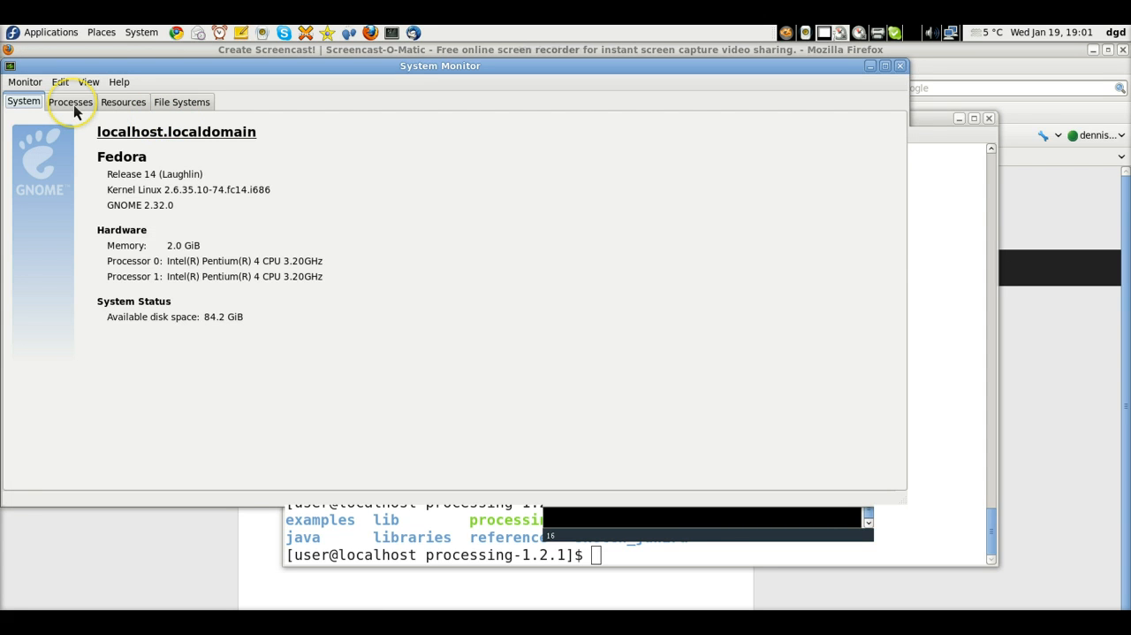
Step: Show the Processes list sorted by % CPU descending, java and gnome-system-monitor on top
{"action": "left_click", "coordinate": [71, 100]}
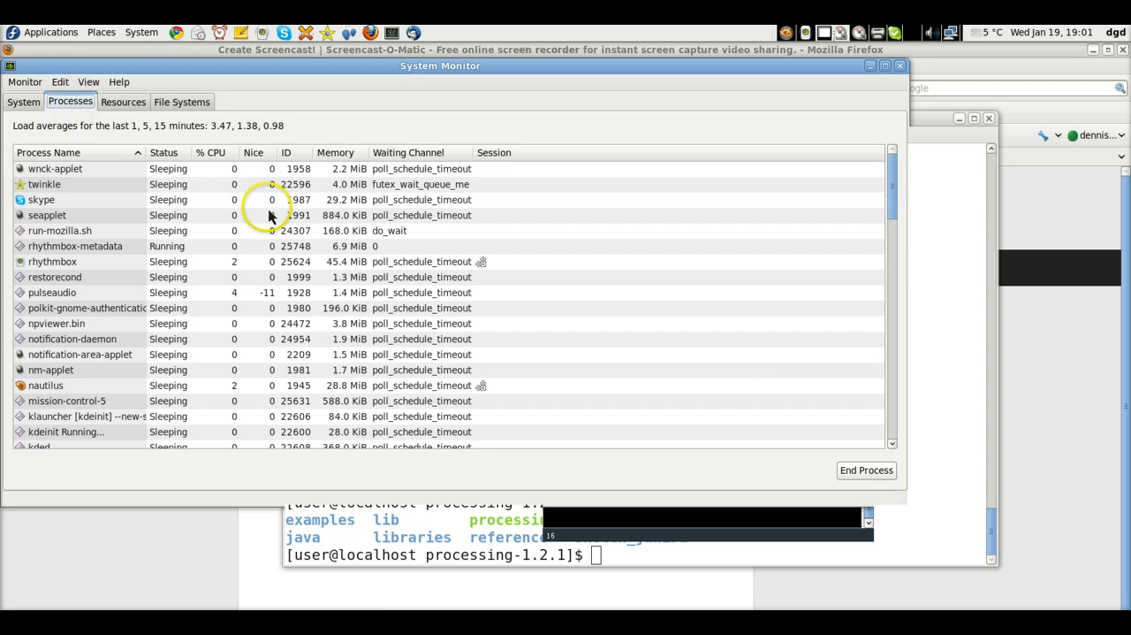
{"action": "mouse_move", "coordinate": [382, 215]}
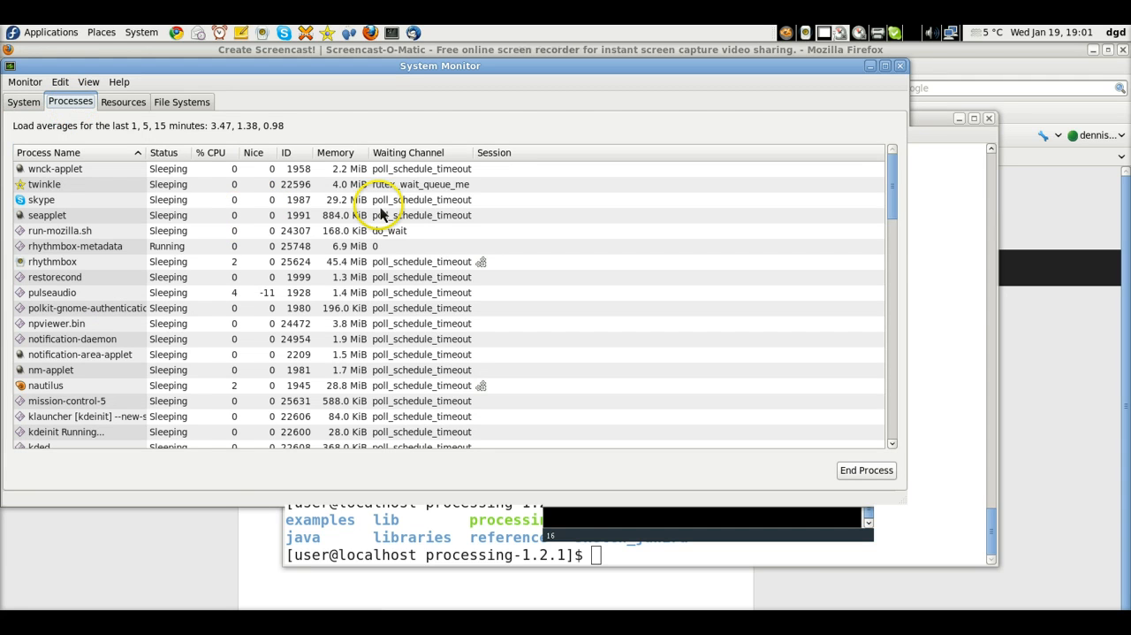
{"action": "mouse_move", "coordinate": [228, 163]}
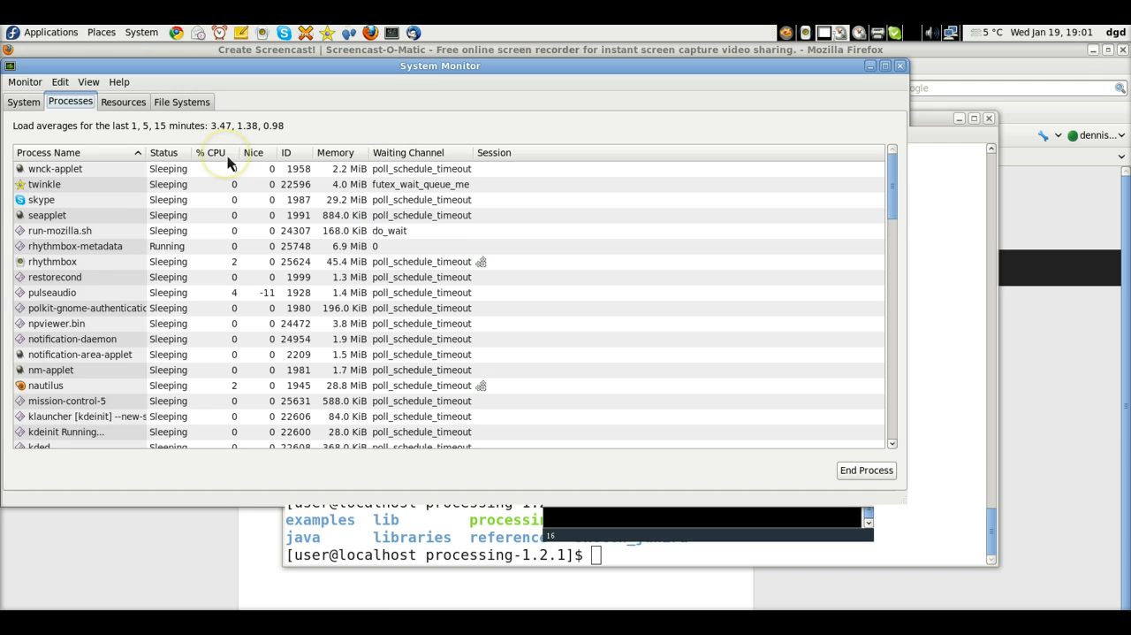
{"action": "left_click", "coordinate": [212, 152]}
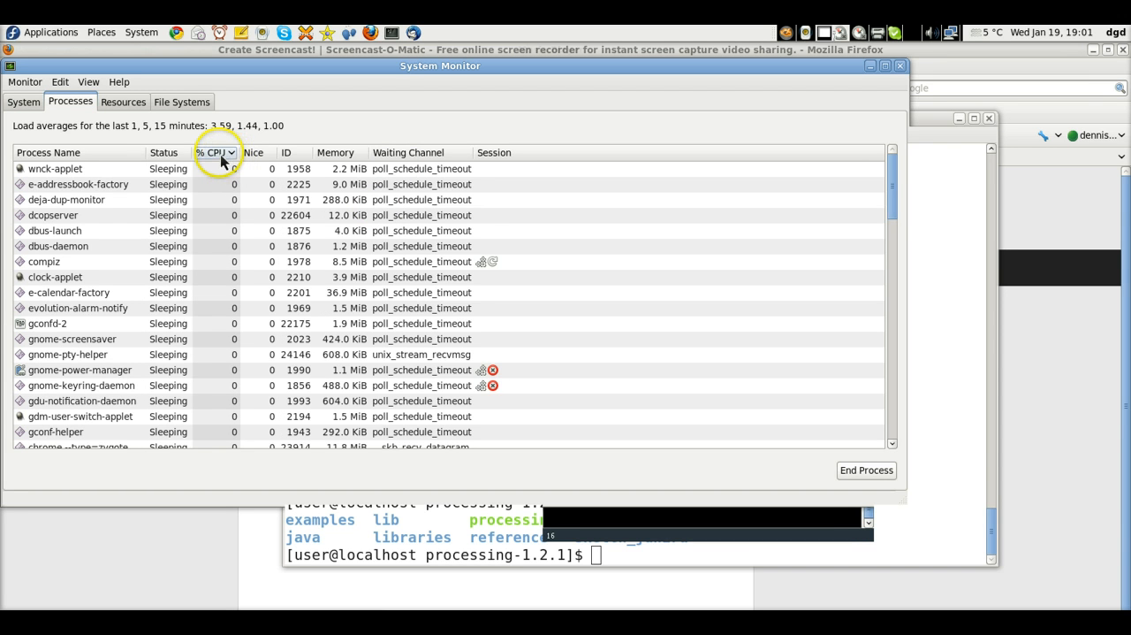
{"action": "left_click", "coordinate": [212, 152]}
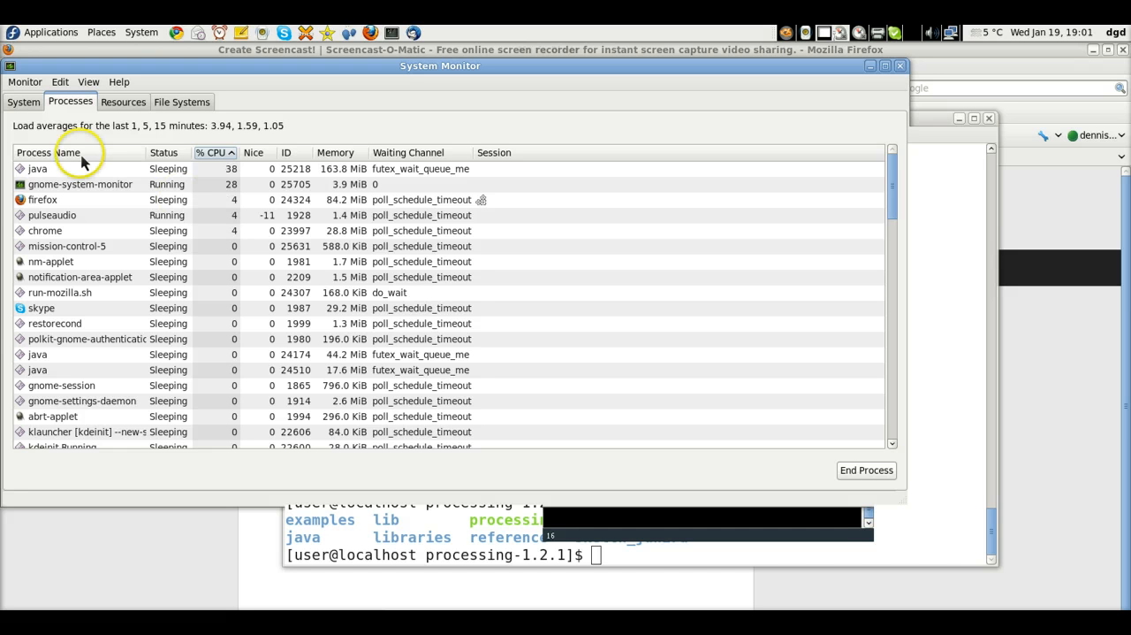
Step: Sort processes alphabetically by Process Name and scroll through to the end of the list
{"action": "left_click", "coordinate": [49, 152]}
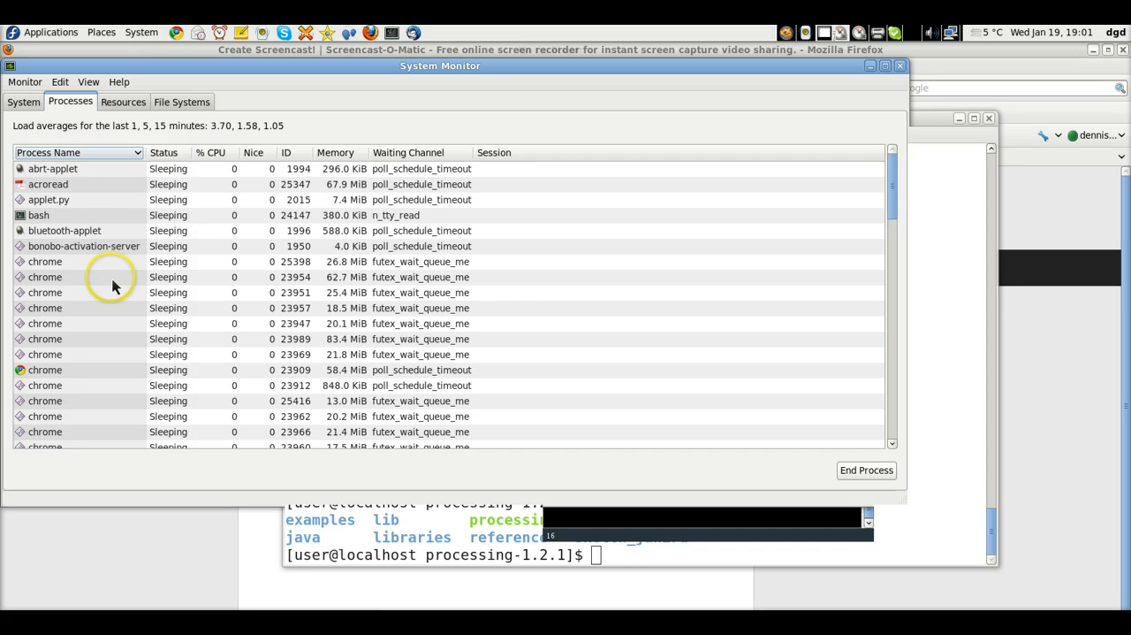
{"action": "scroll", "scroll_direction": "down", "scroll_amount": 3}
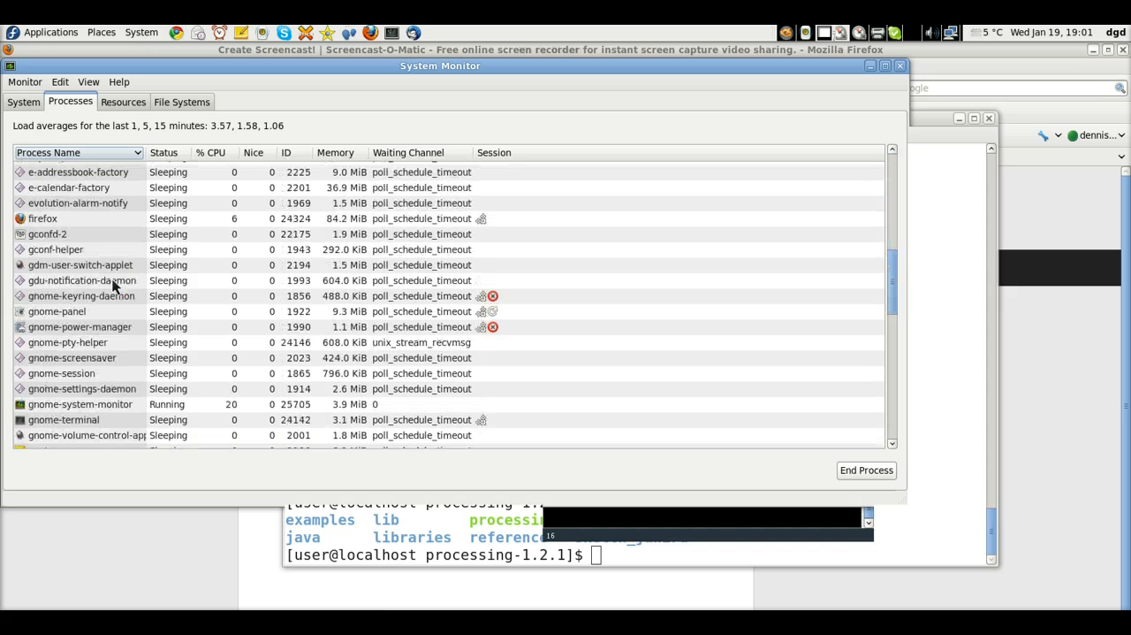
{"action": "scroll", "scroll_direction": "down", "scroll_amount": 3}
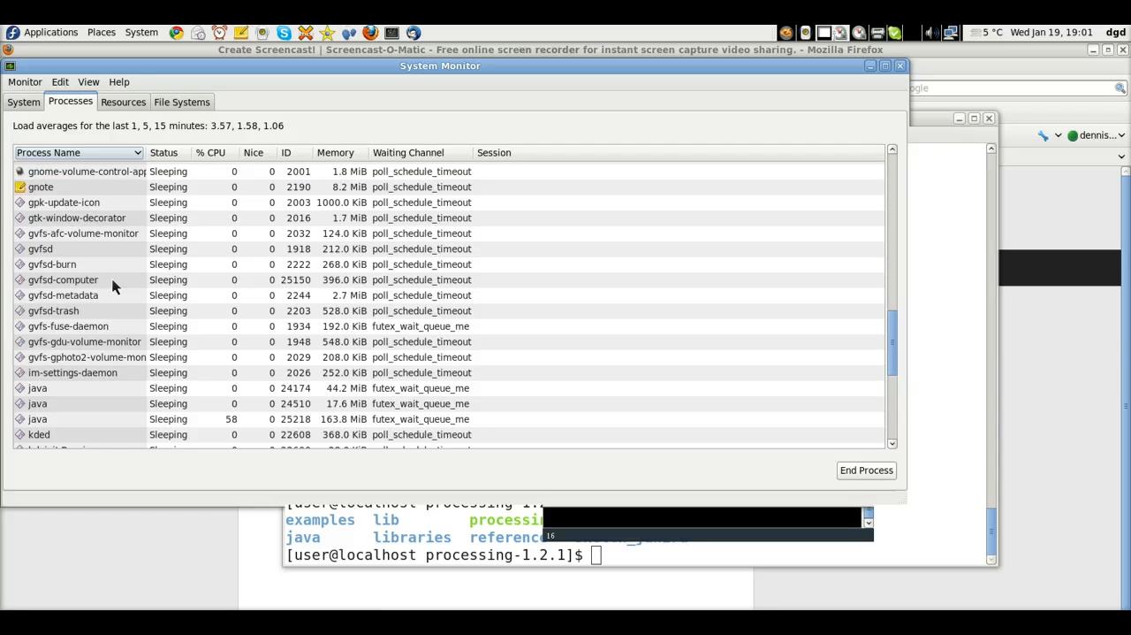
{"action": "scroll", "scroll_direction": "down", "scroll_amount": 3}
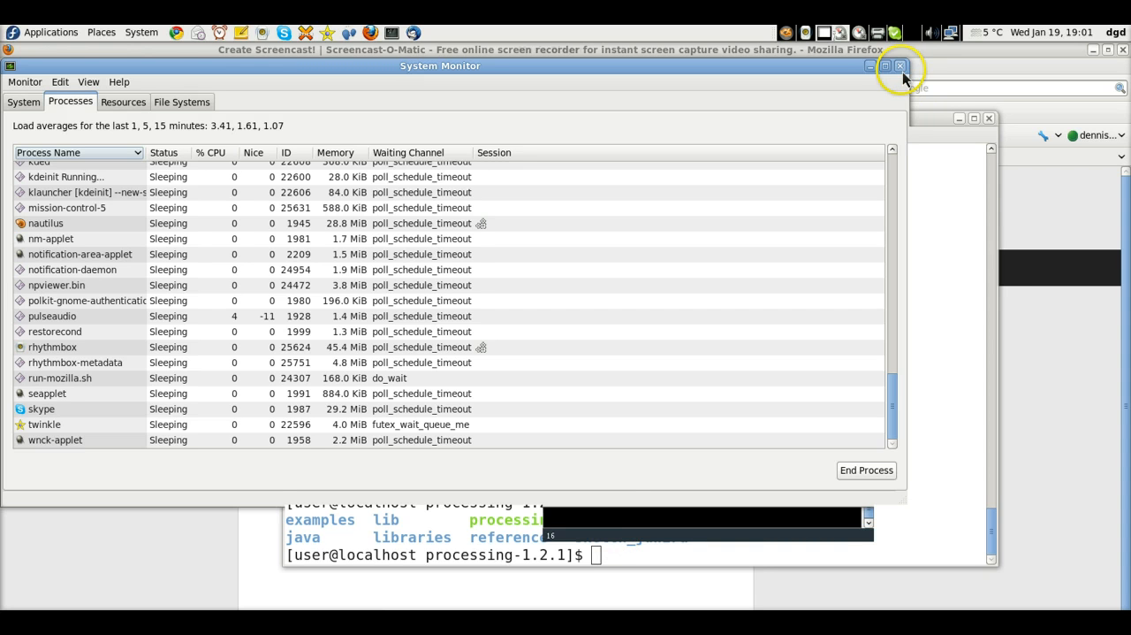
Step: Close the System Monitor window, leaving the terminal and frozen Processing sketch visible
{"action": "left_click", "coordinate": [901, 65]}
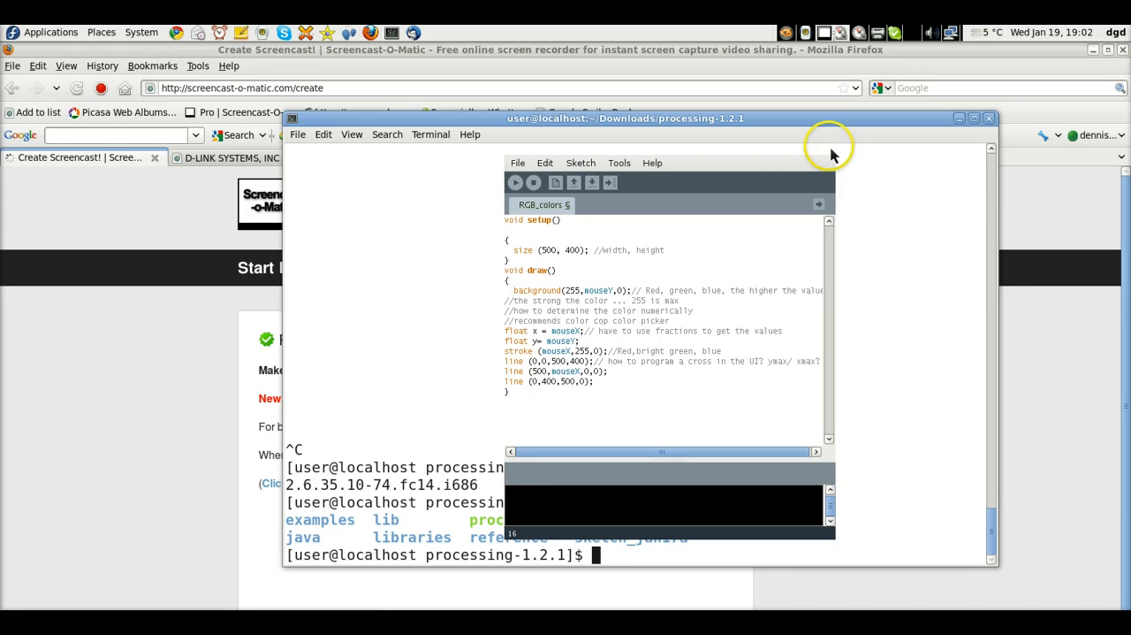
{"action": "mouse_move", "coordinate": [600, 572]}
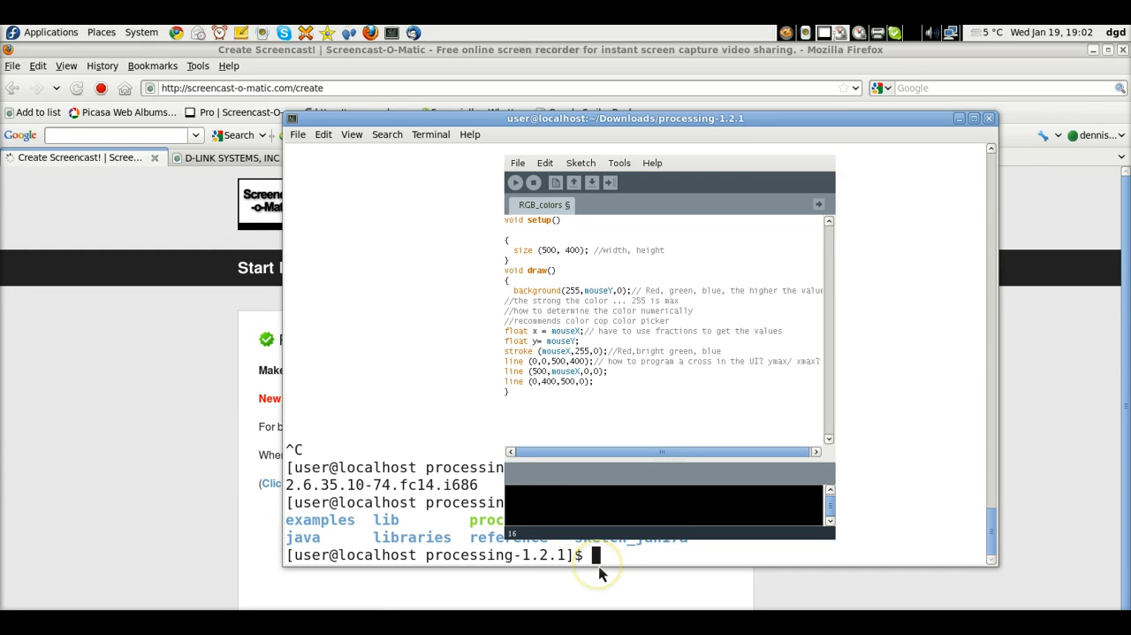